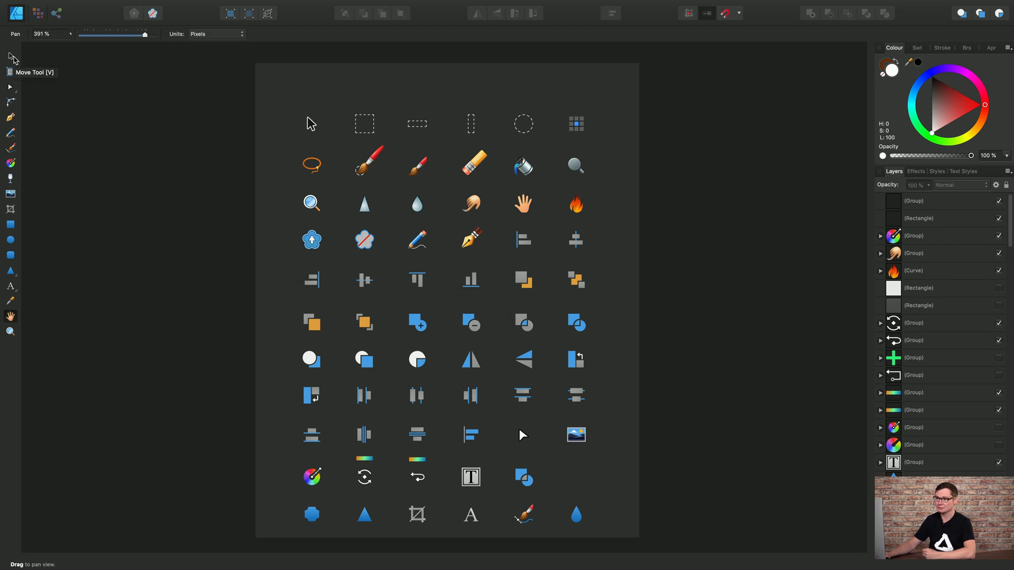
With the Move Tool, select the arrow icon, then the paintbrush icon group in the Layers list
left_click(9, 55)
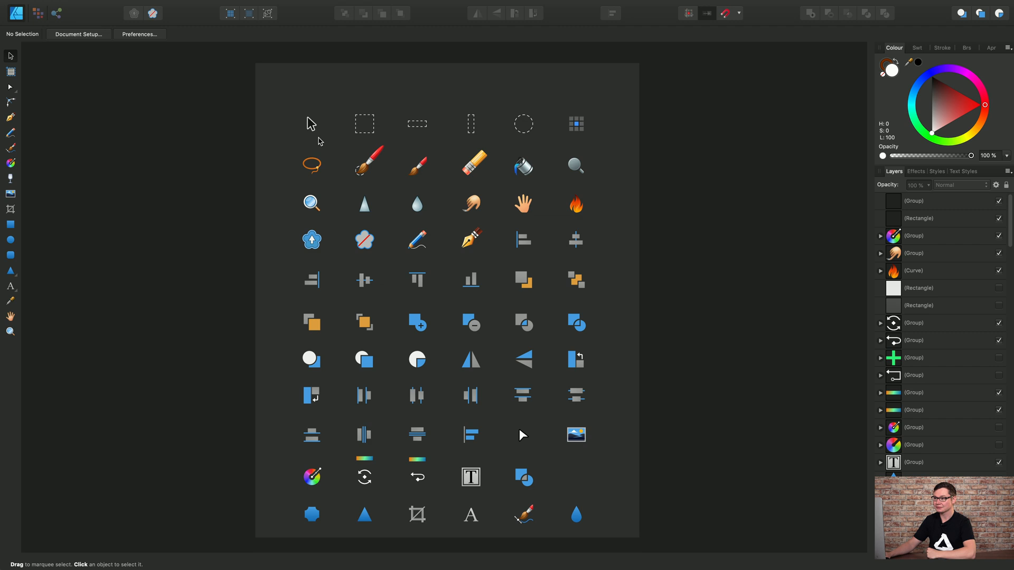
left_click(311, 124)
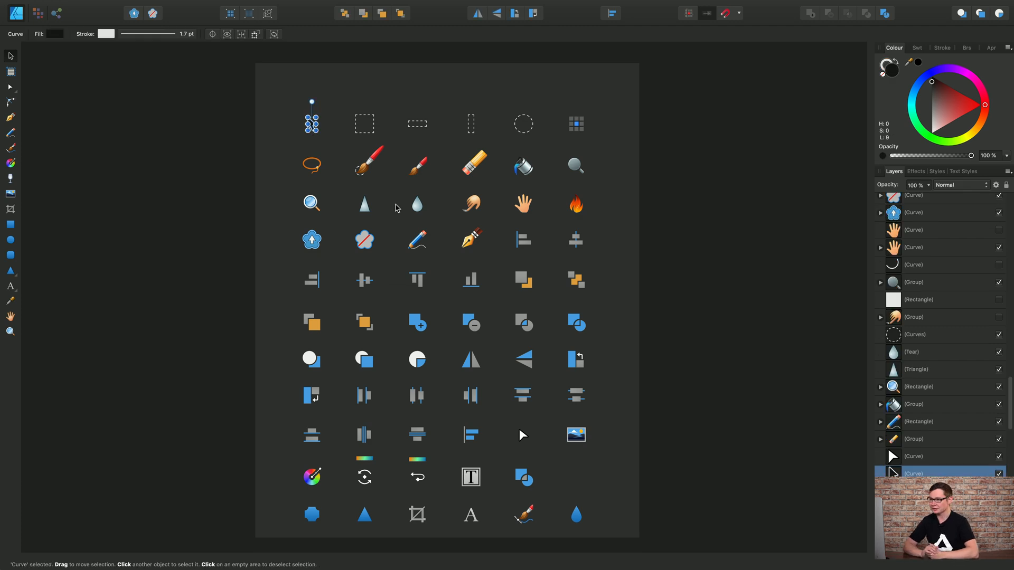
left_click(370, 159)
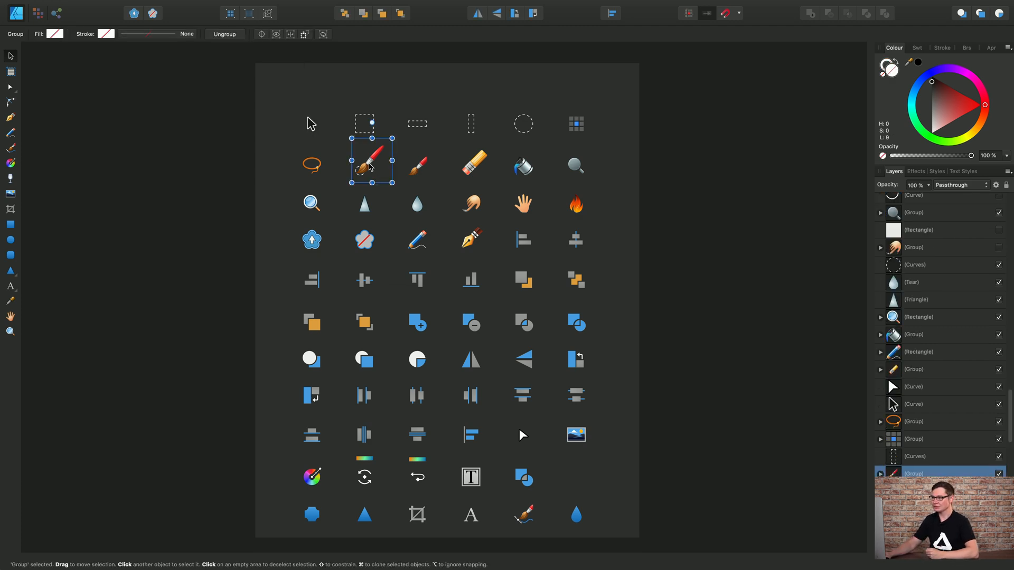
scroll("down", 3)
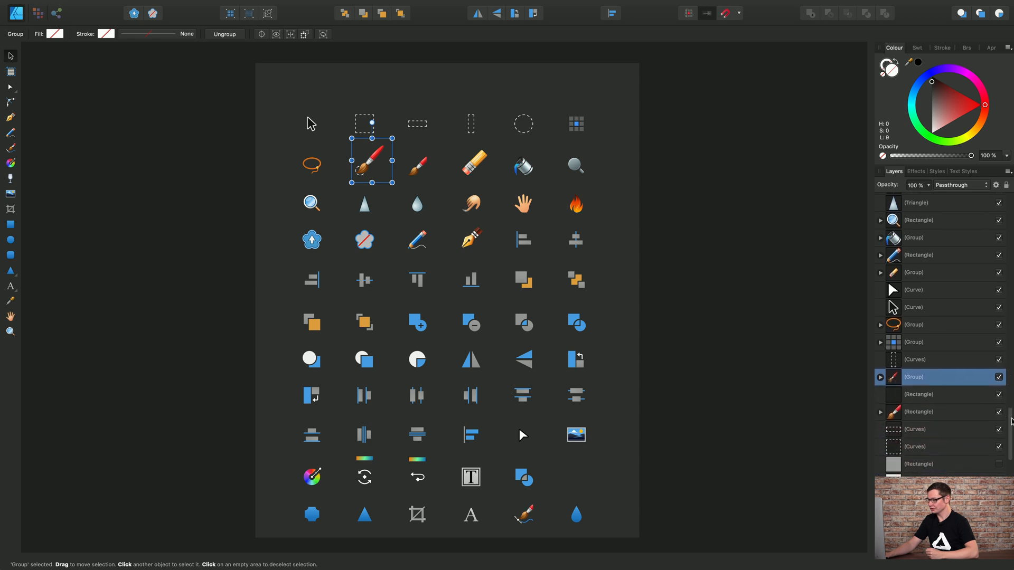
scroll("down", 3)
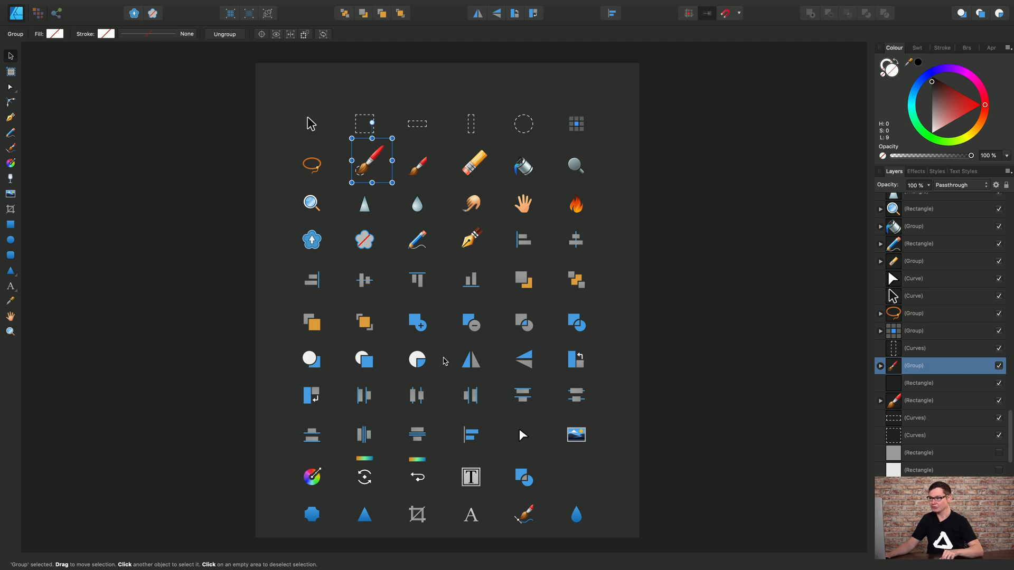
mouse_move(399, 222)
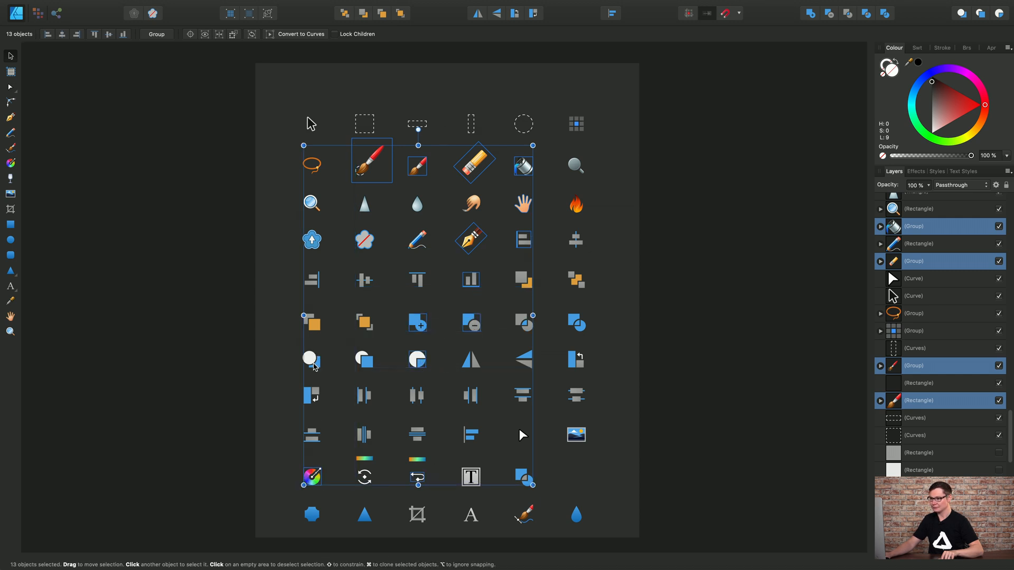
Add one more icon to the multi-selection, bringing it to 14 objects
left_click(575, 123)
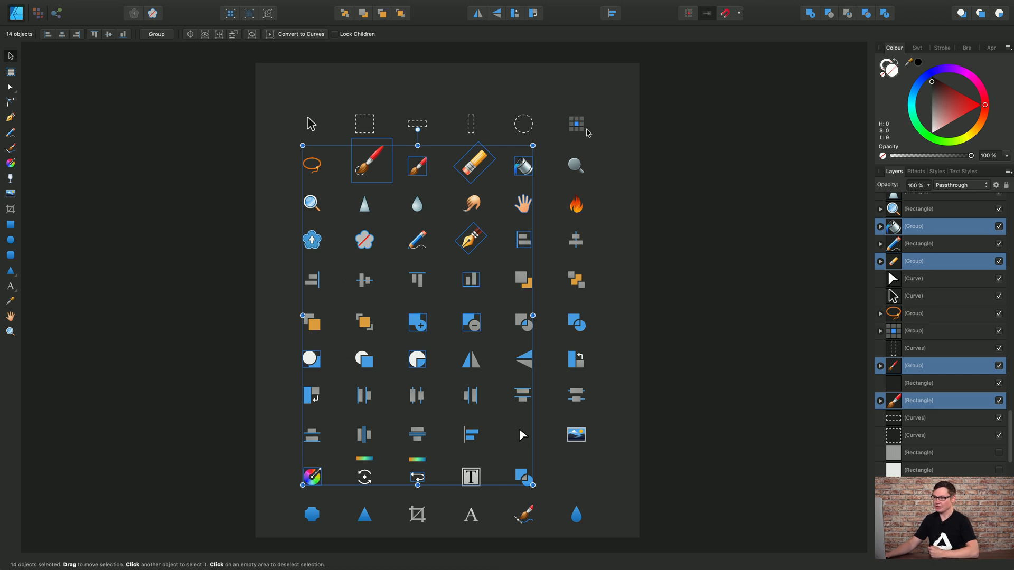
mouse_move(192, 104)
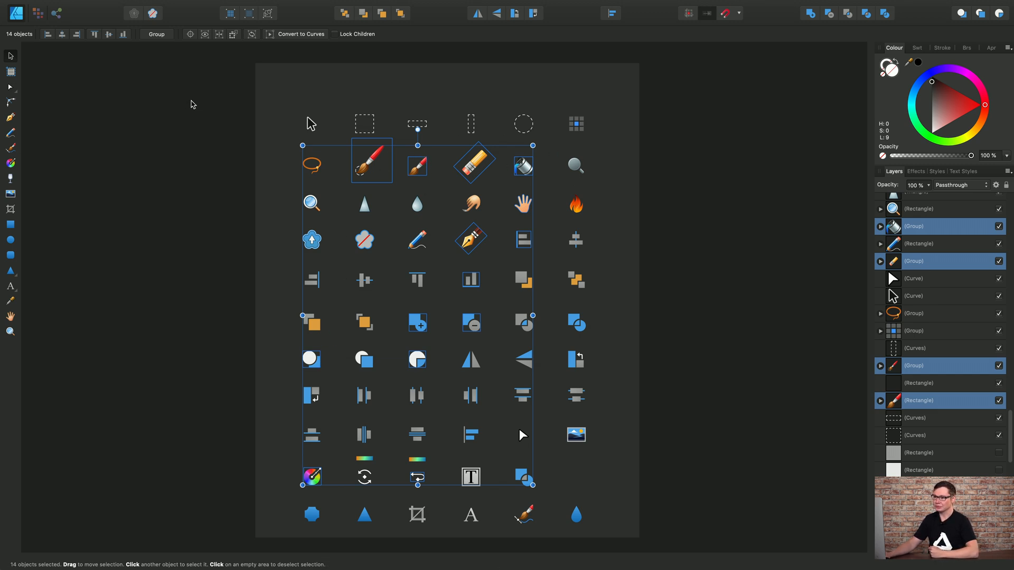
mouse_move(226, 89)
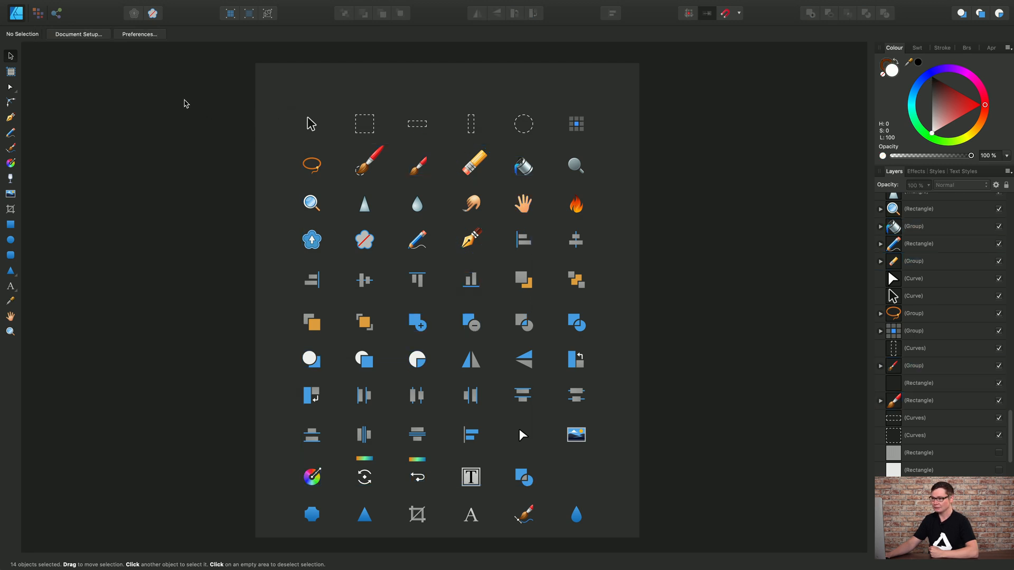
Marquee-select the top four icon rows, 31 objects, and review them in Layers
left_click_drag(185, 101, 577, 135)
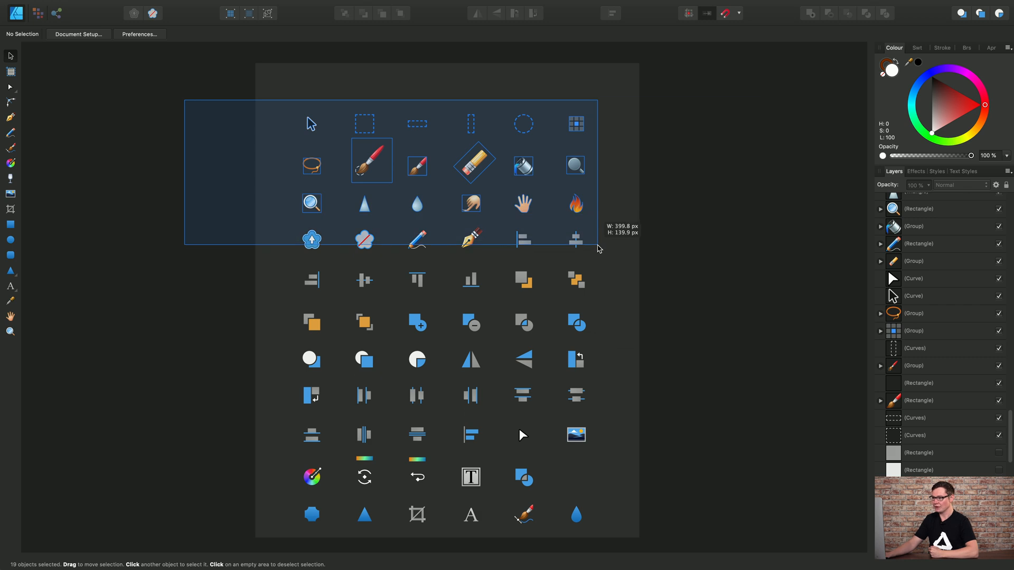
left_click_drag(598, 249, 602, 301)
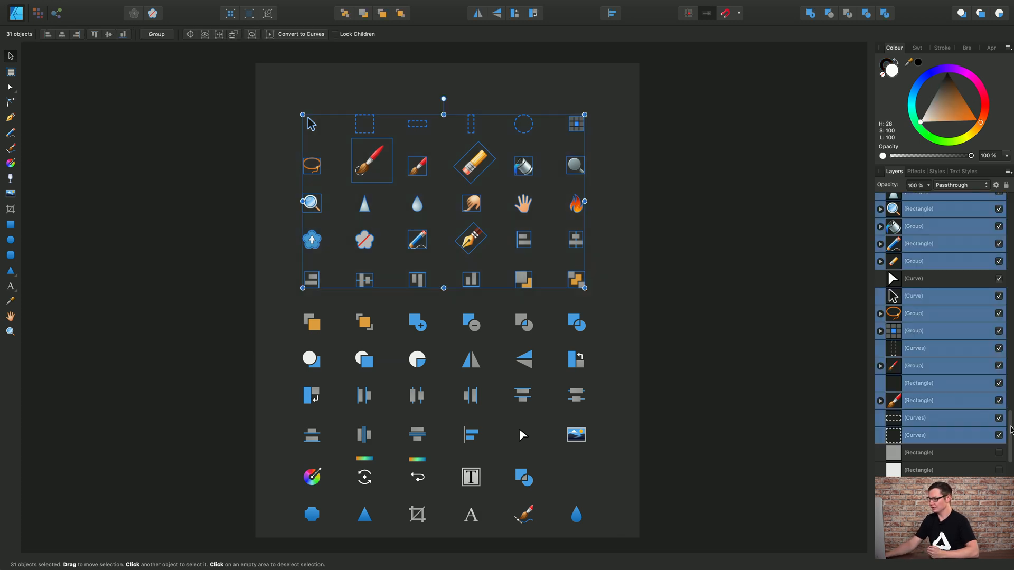
scroll("down", 3)
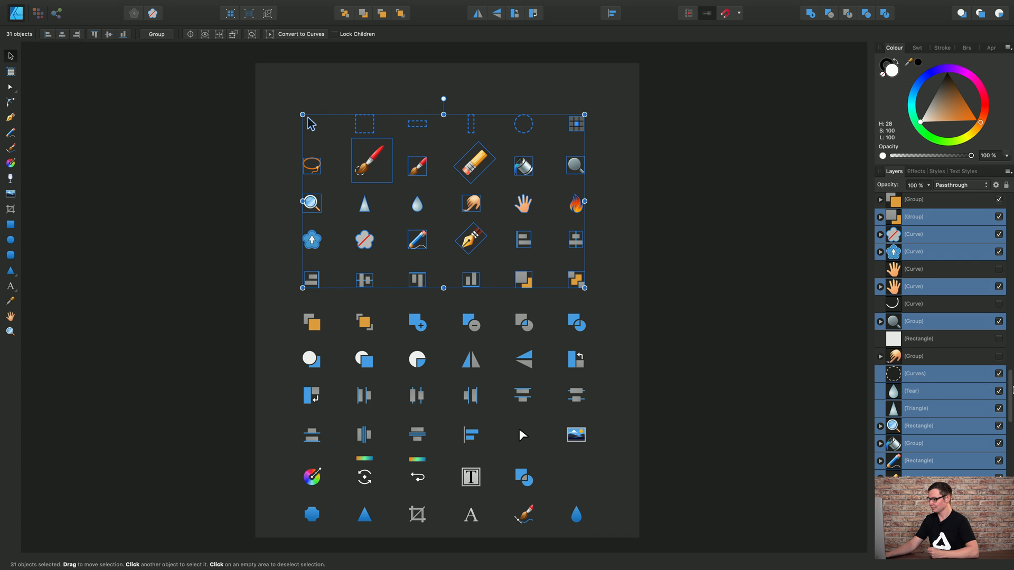
scroll("down", 3)
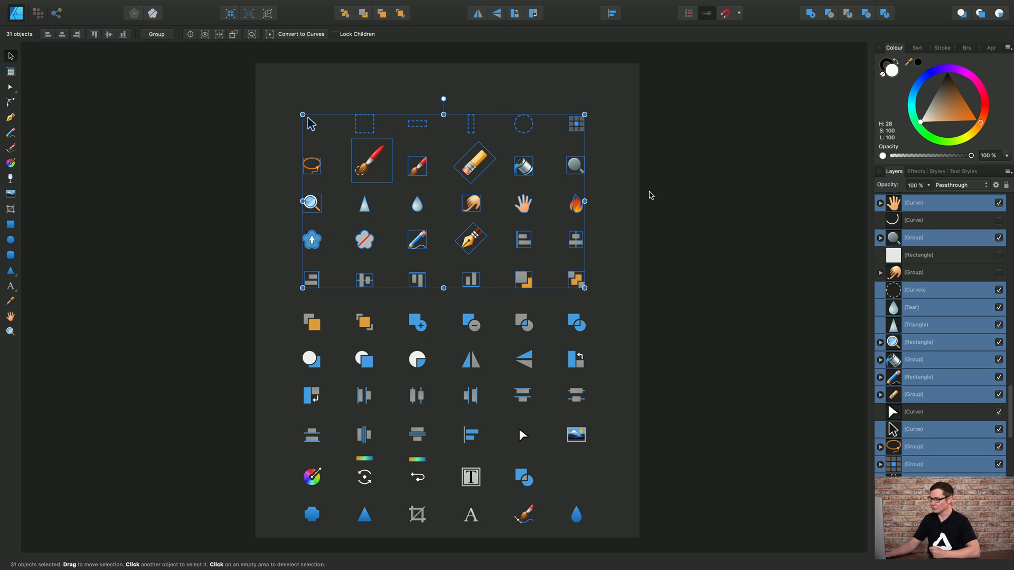
mouse_move(594, 174)
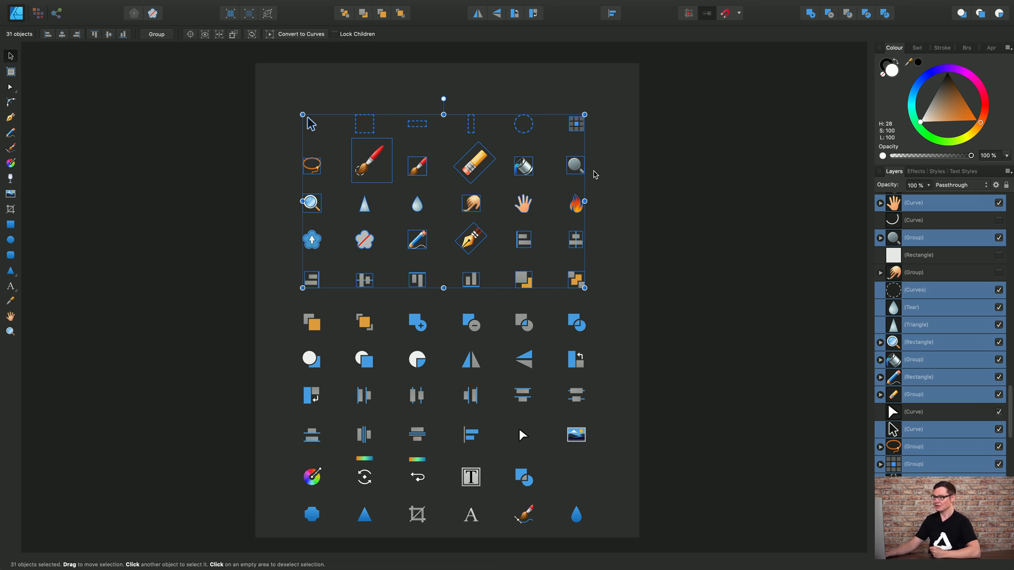
mouse_move(301, 78)
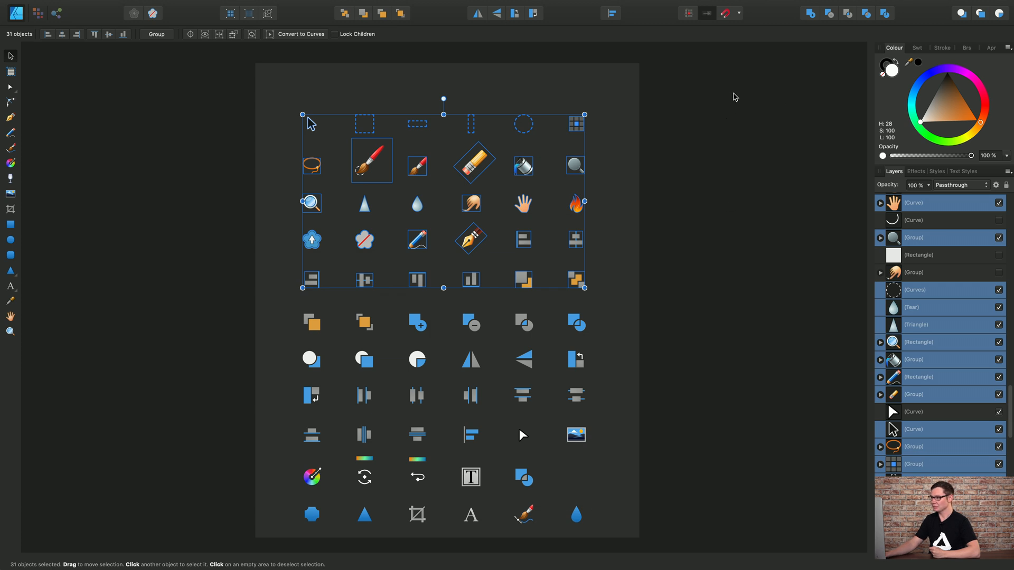
Clear the top-three-row selection of 19 objects using Select > Deselect
left_click(703, 234)
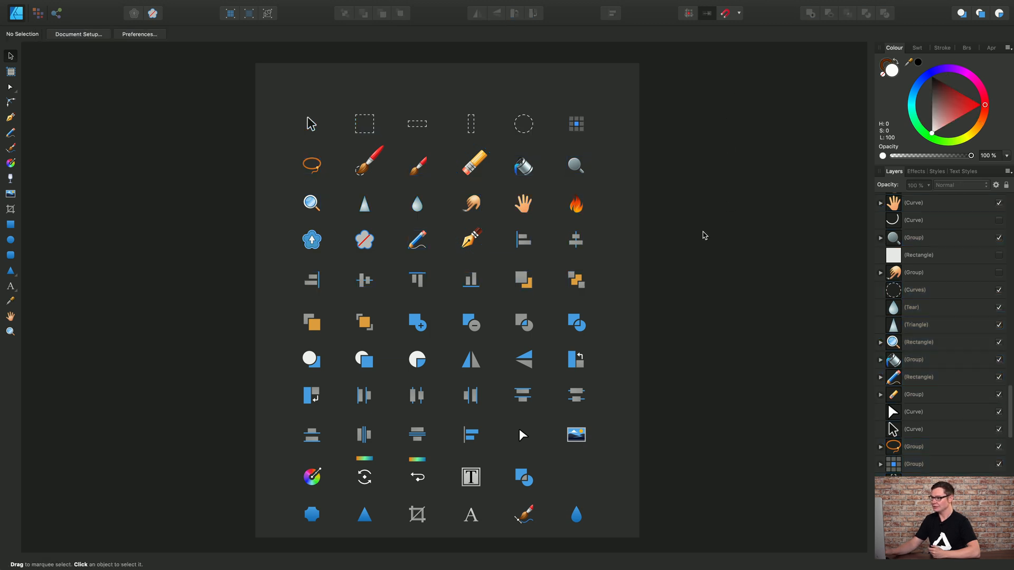
mouse_move(501, 216)
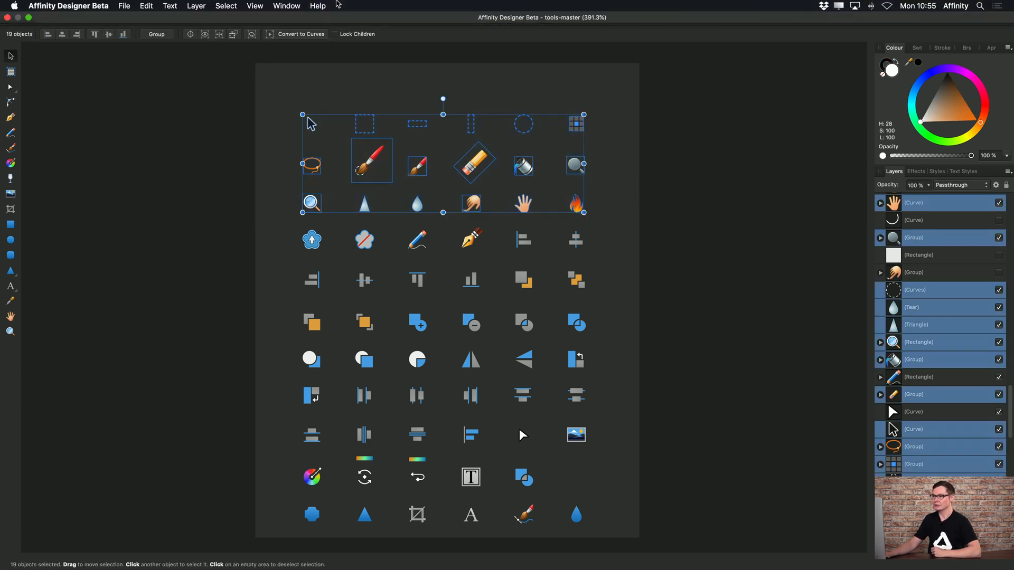
left_click(226, 5)
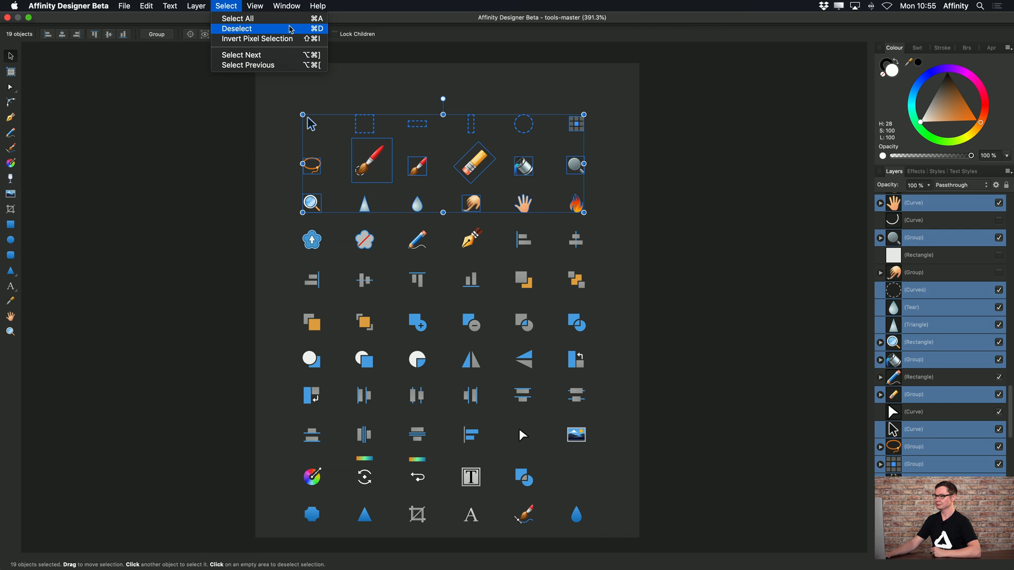
left_click(238, 29)
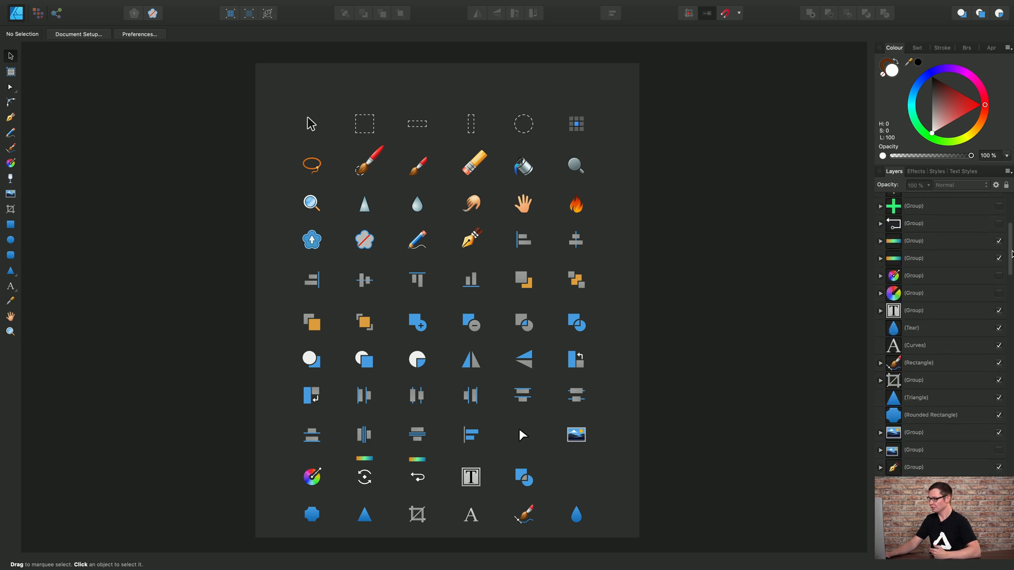
In the Layers list, select the pen nib icon group and add an alignment icon group
left_click(913, 241)
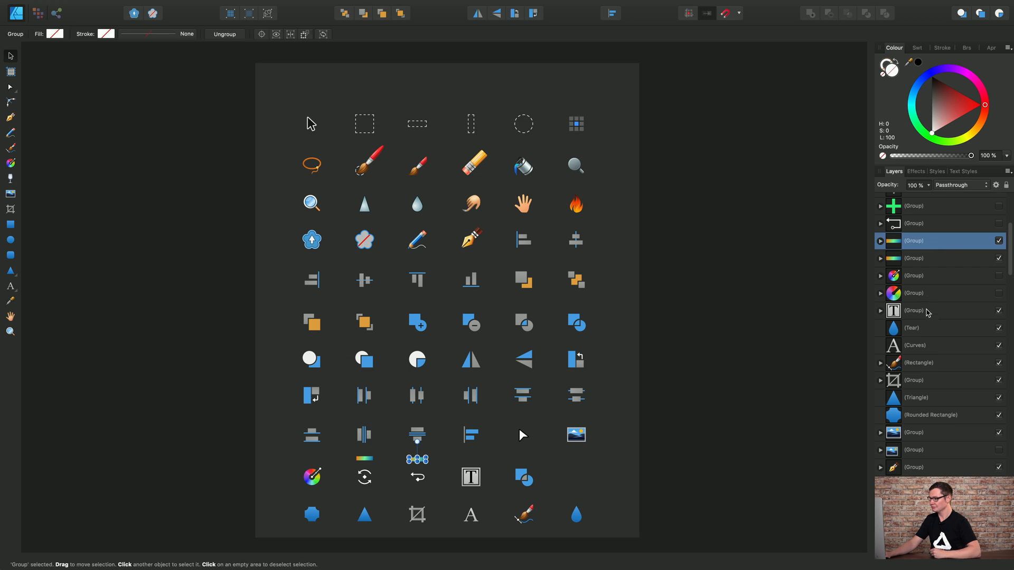
left_click(915, 310)
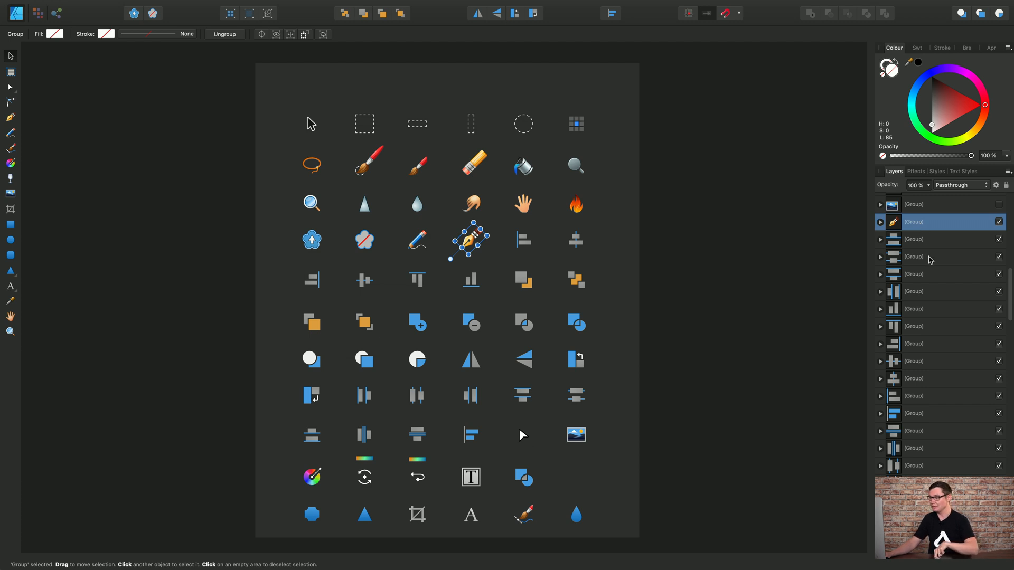
left_click(931, 256)
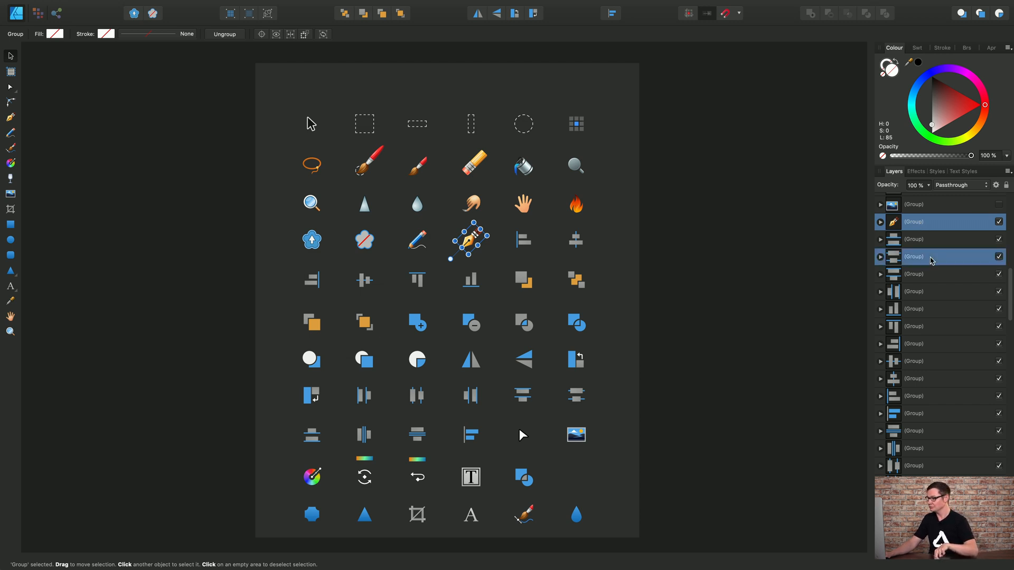